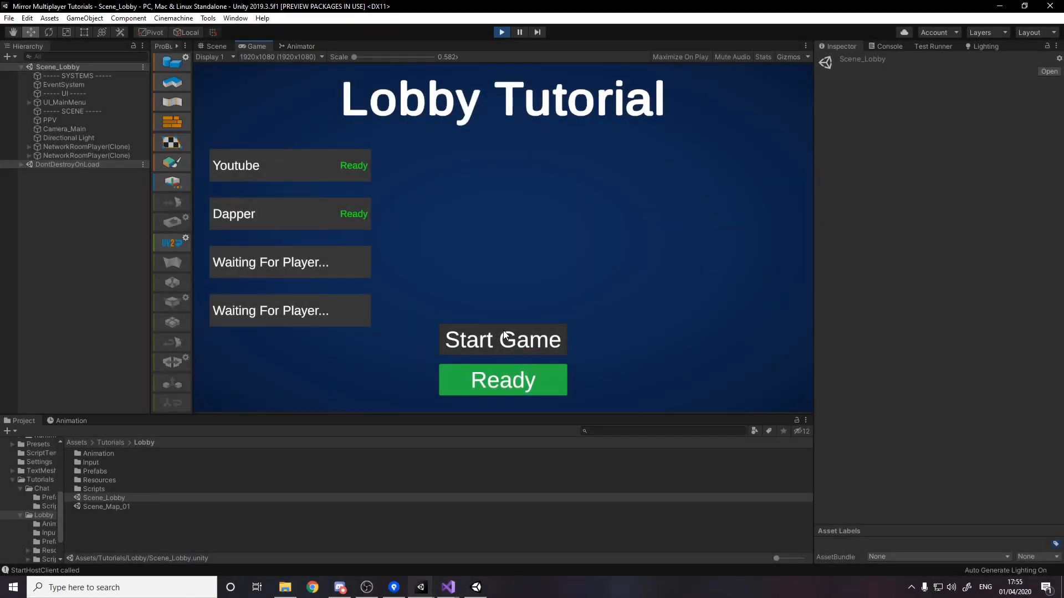
Step: Start the game from the lobby in play mode with two players ready
click(502, 339)
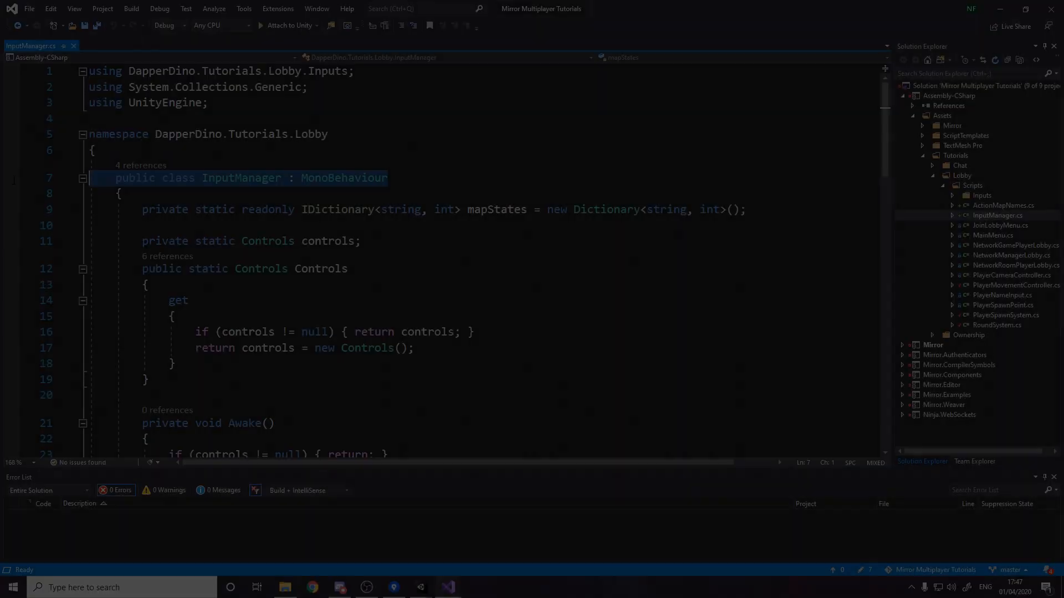
Step: Return to Unity and select the Controls input actions asset in Lobby/Input
double_click(344, 178)
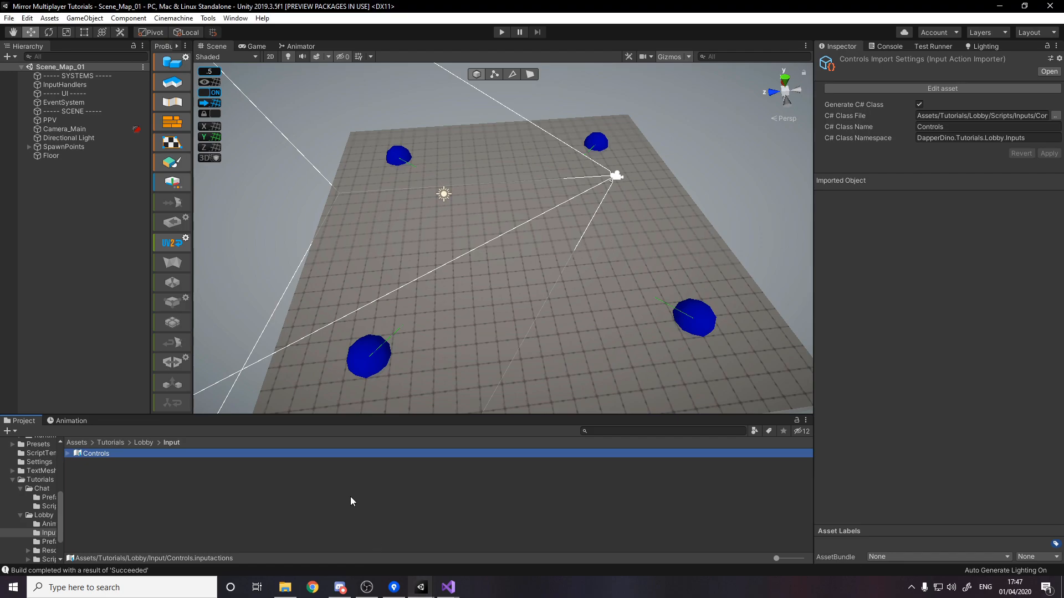
Step: Inspect the Controls asset's action maps, then return to InputManager.cs
double_click(95, 453)
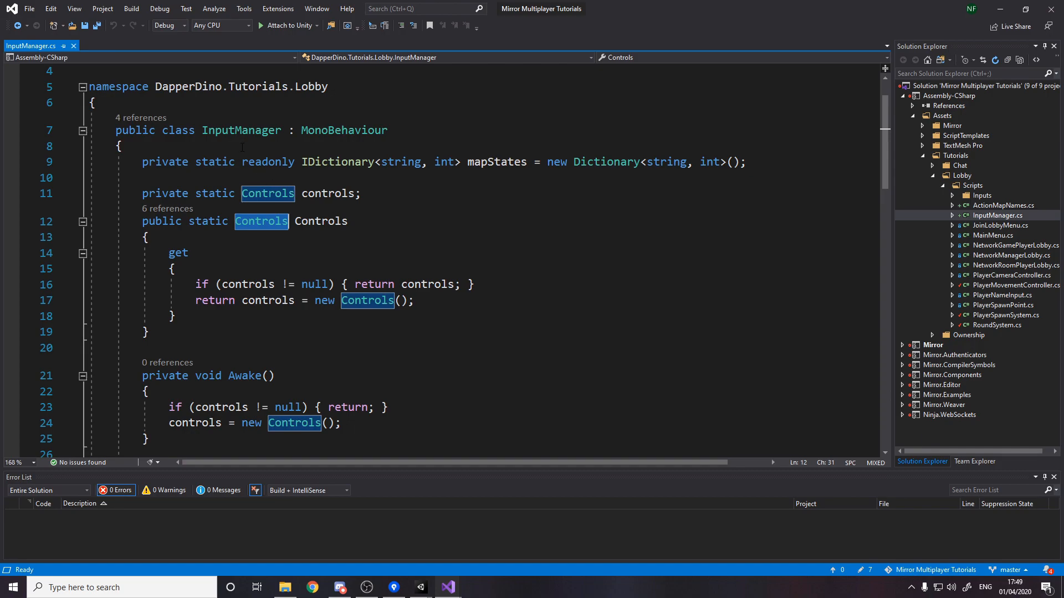
scroll(down, 3)
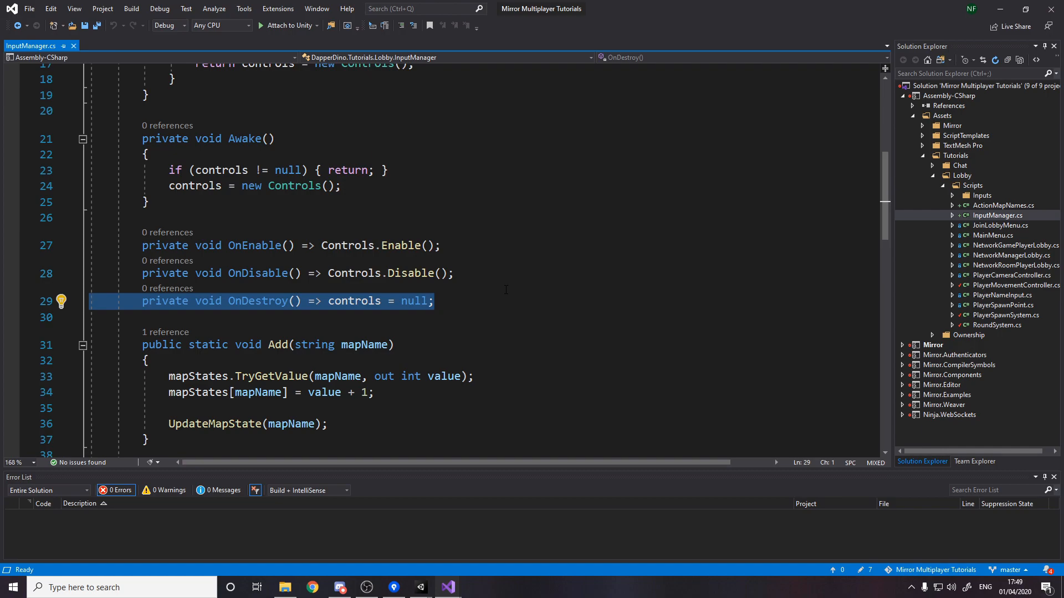
click(433, 300)
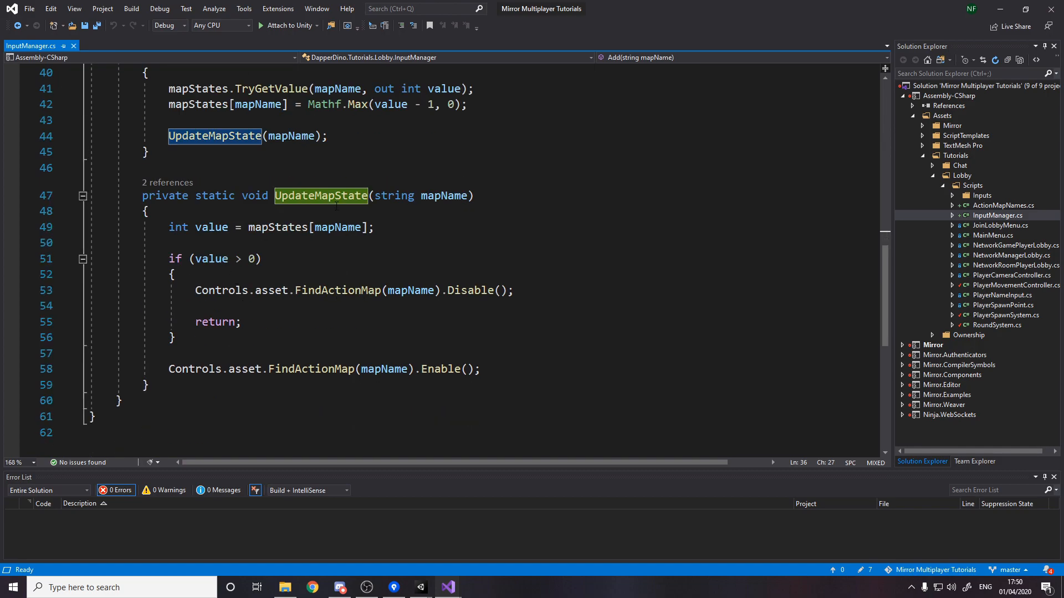
click(230, 227)
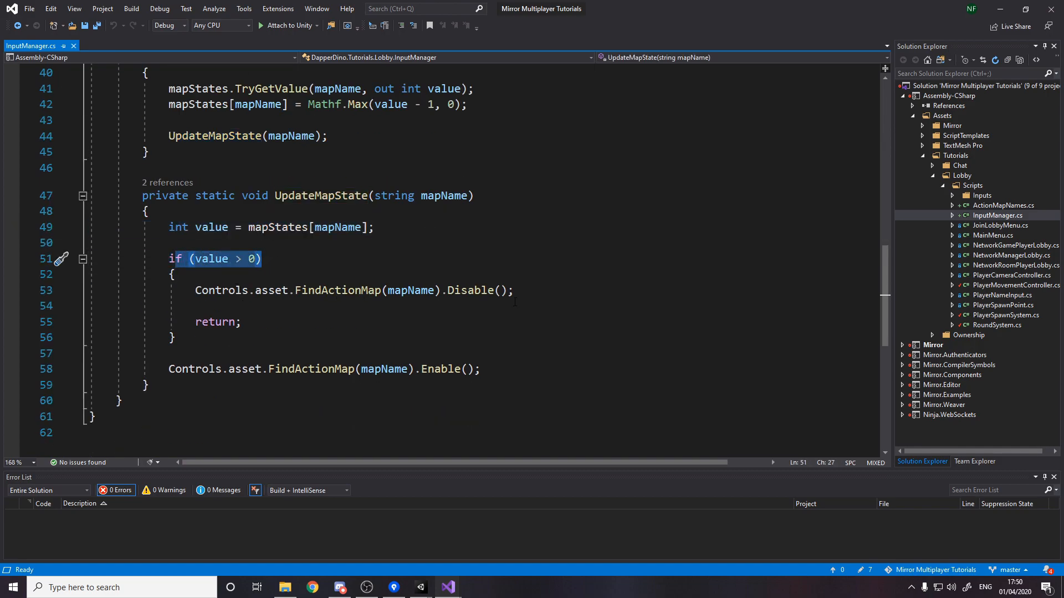
Step: Highlight UpdateMapState's disable/enable lines, then open ActionMapNames.cs
click(480, 369)
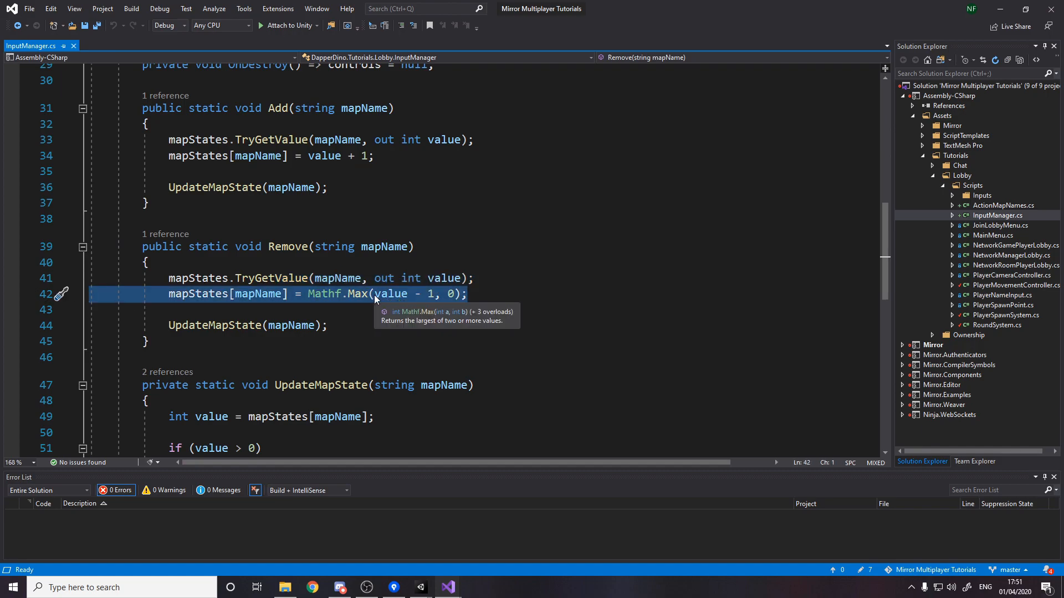
mouse_move(441, 303)
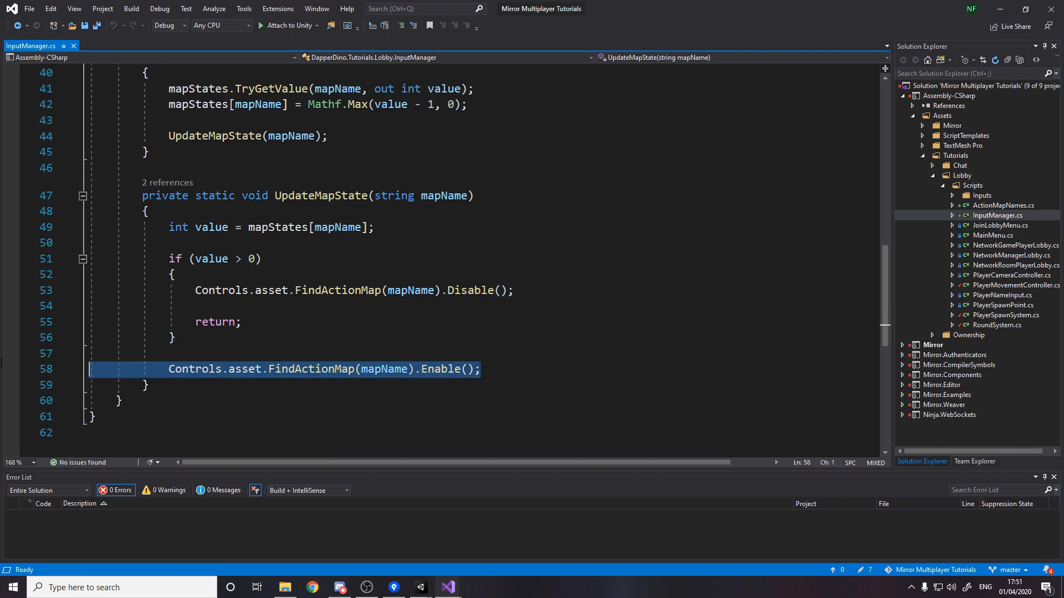
click(1004, 205)
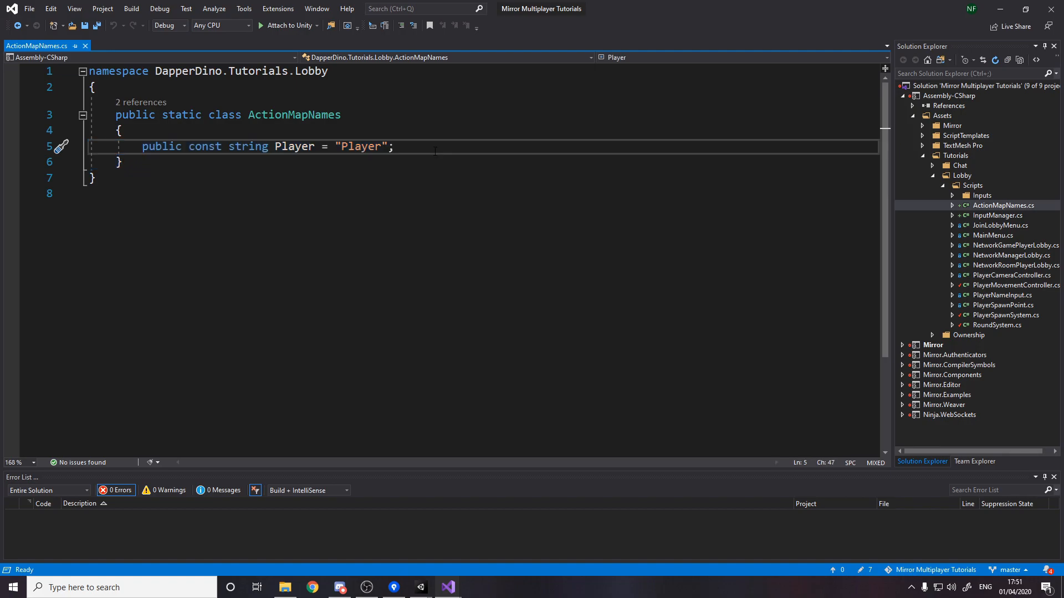
Step: Note the Player map constant, open PlayerMovementController, then return to ActionMapNames
click(350, 146)
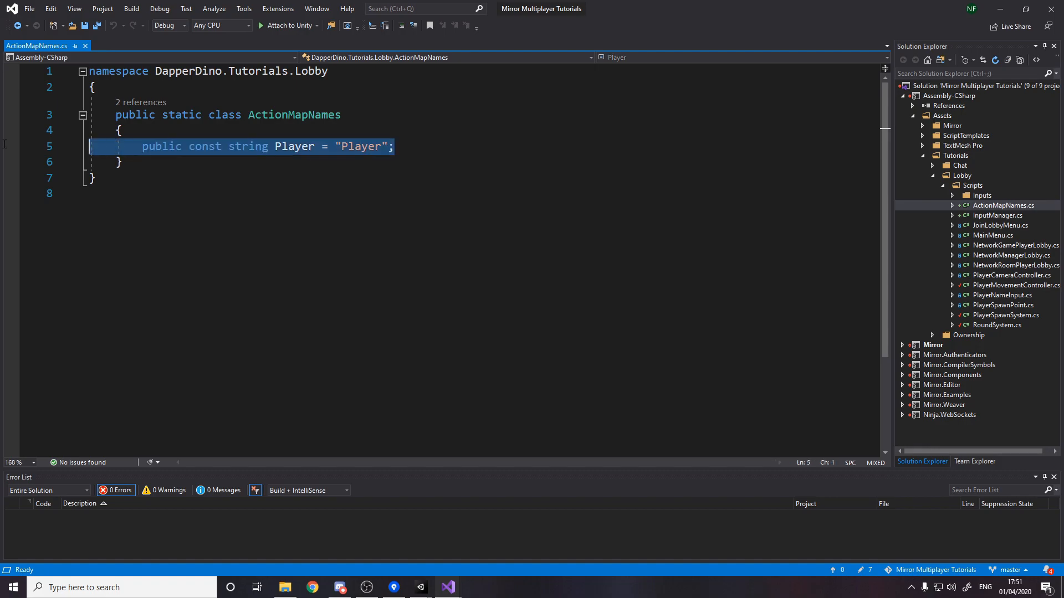
mouse_move(995, 280)
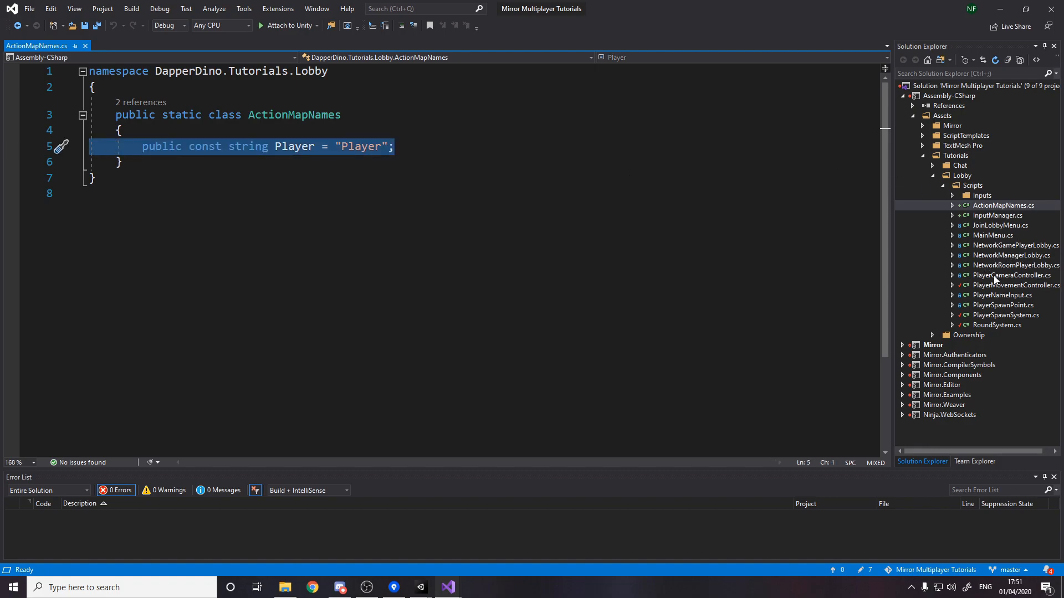
double_click(1014, 285)
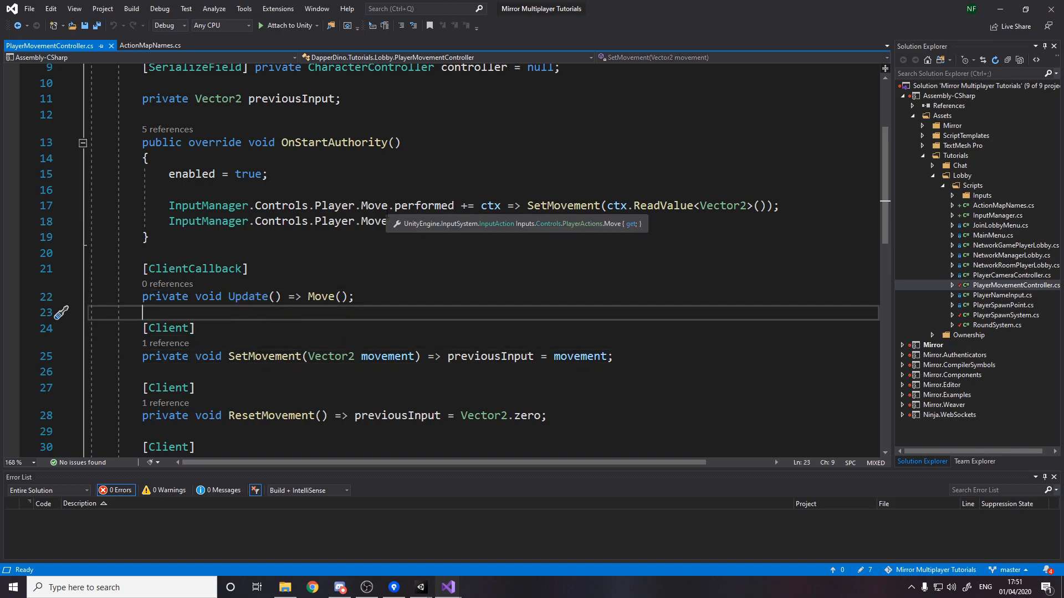
click(150, 45)
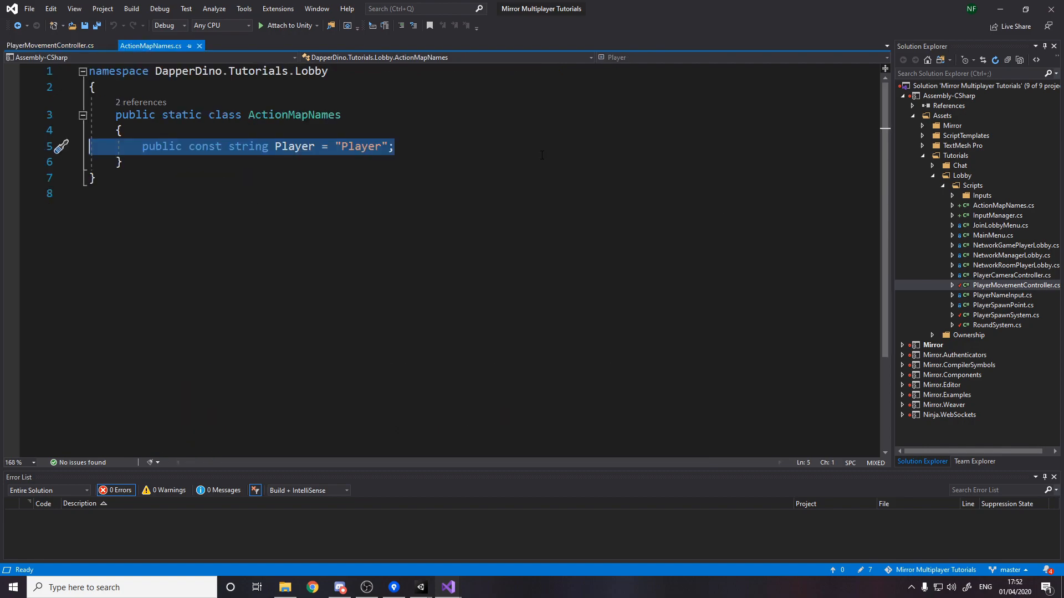
click(998, 215)
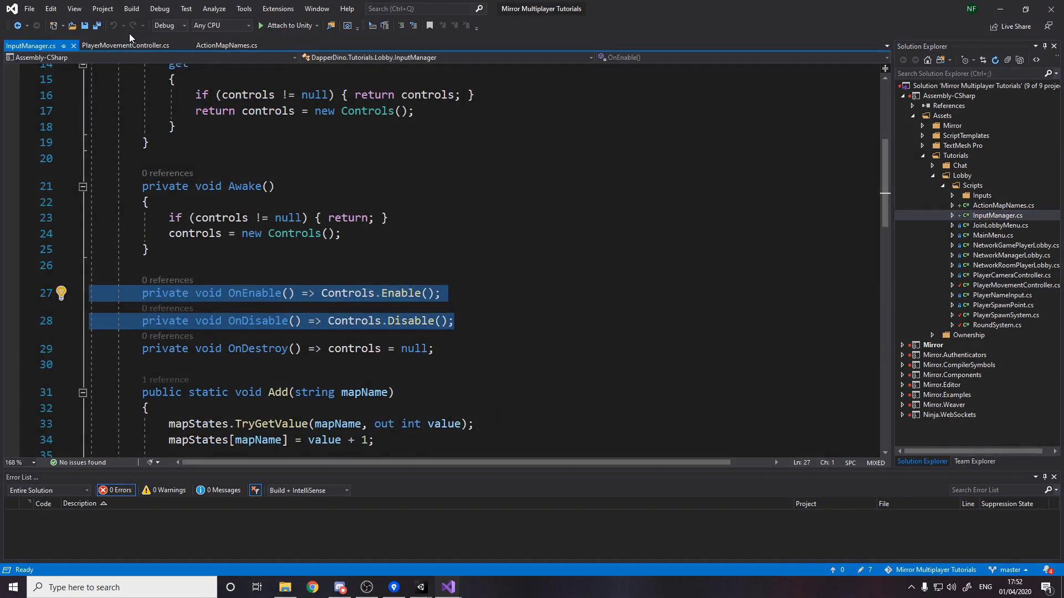
Step: Open PlayerSpawnSystem to show OnStartClient adding the Player map and enabling Look
click(1010, 315)
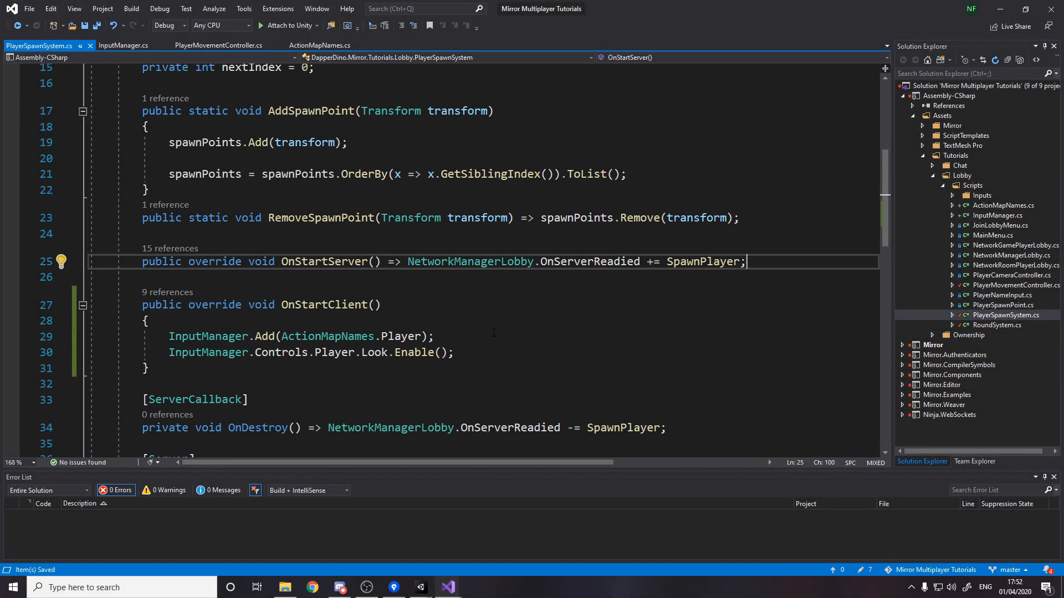
click(146, 320)
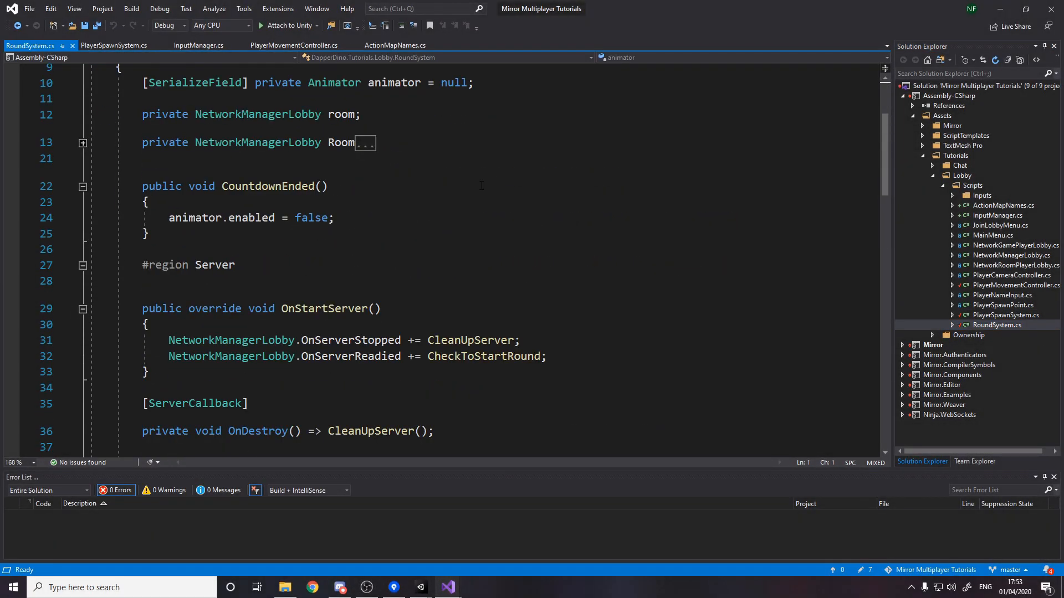
Step: Highlight the InputManager.Remove(ActionMapNames.Player) line in RpcStartRound
scroll(down, 3)
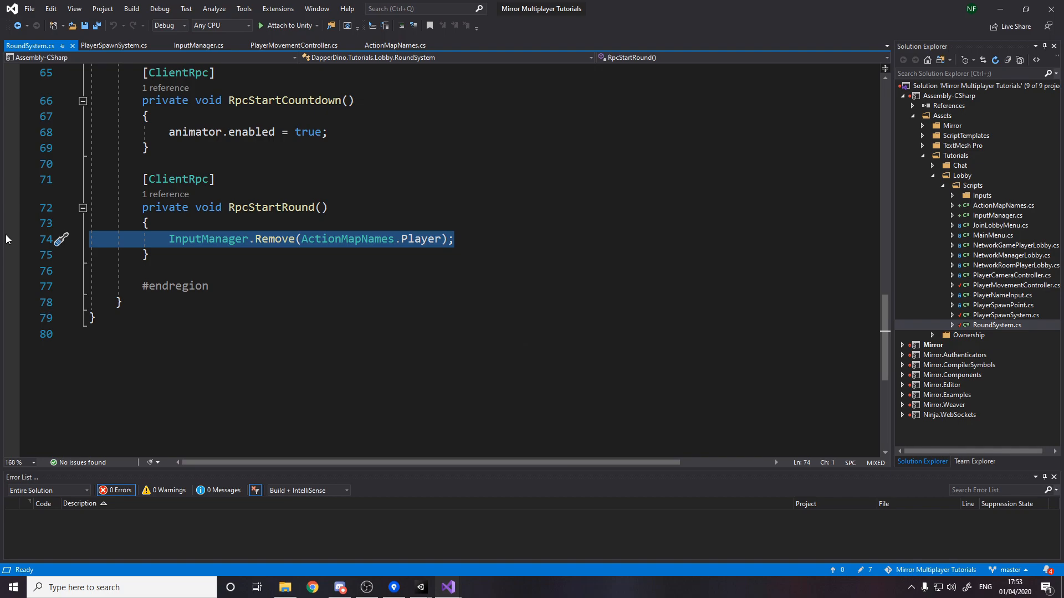
mouse_move(214, 243)
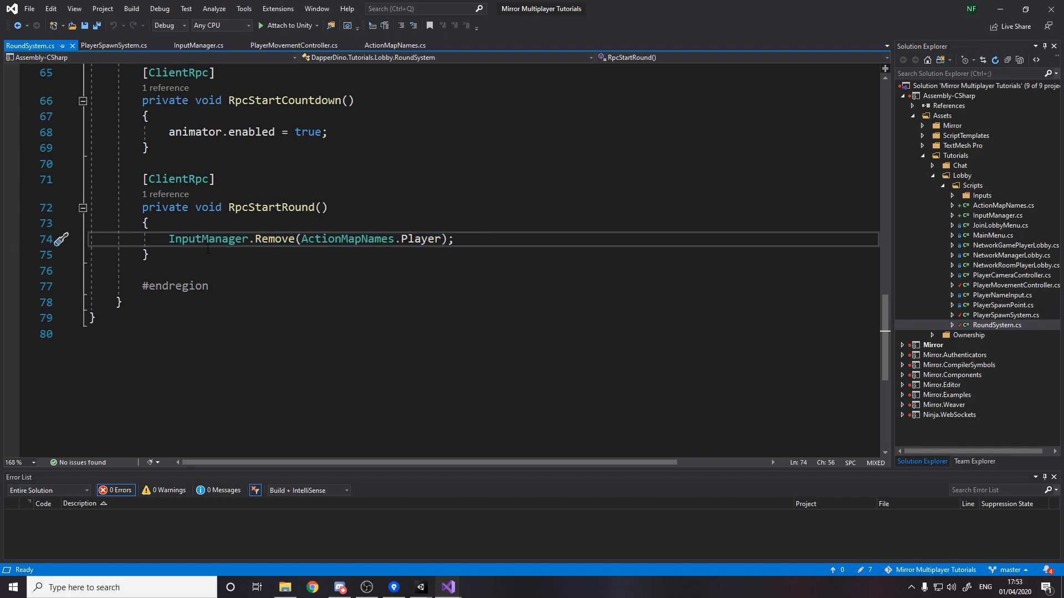
triple_click(311, 238)
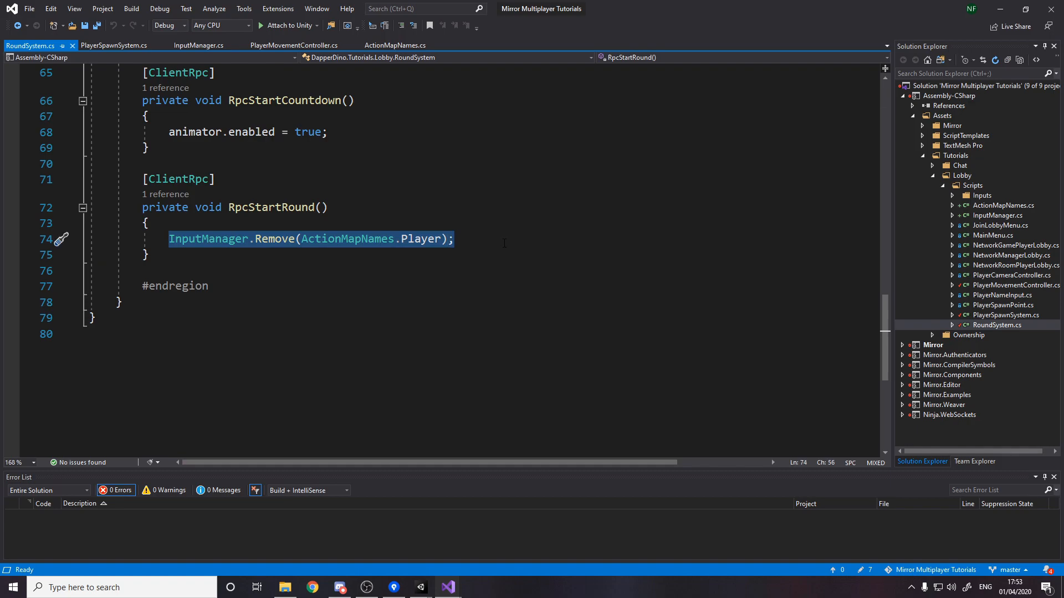
click(115, 45)
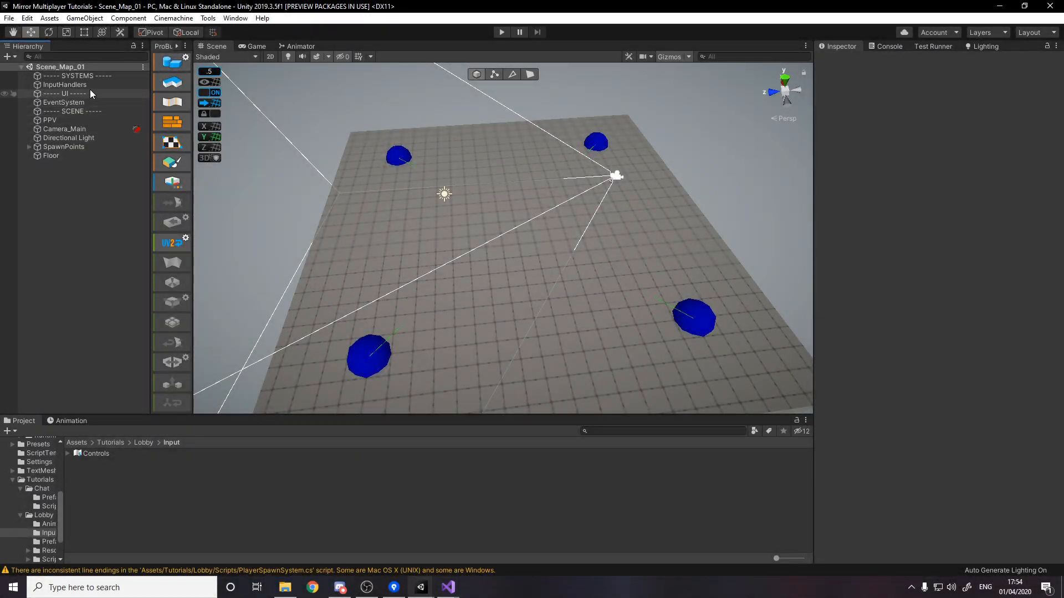
Step: Check InputHandlers holds the Input Manager script, then open Scene_Lobby
click(66, 84)
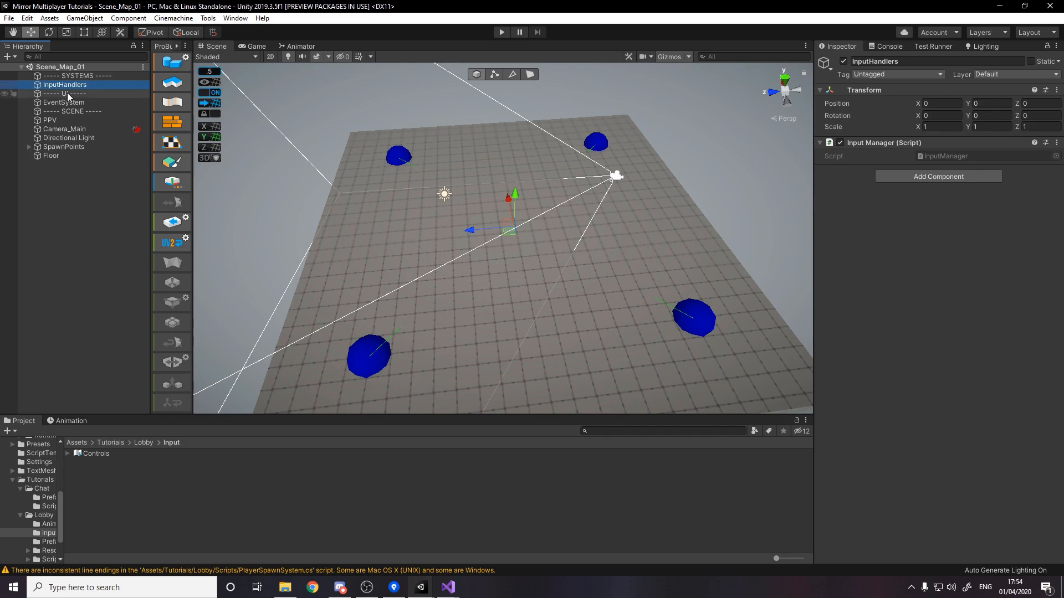
mouse_move(105, 190)
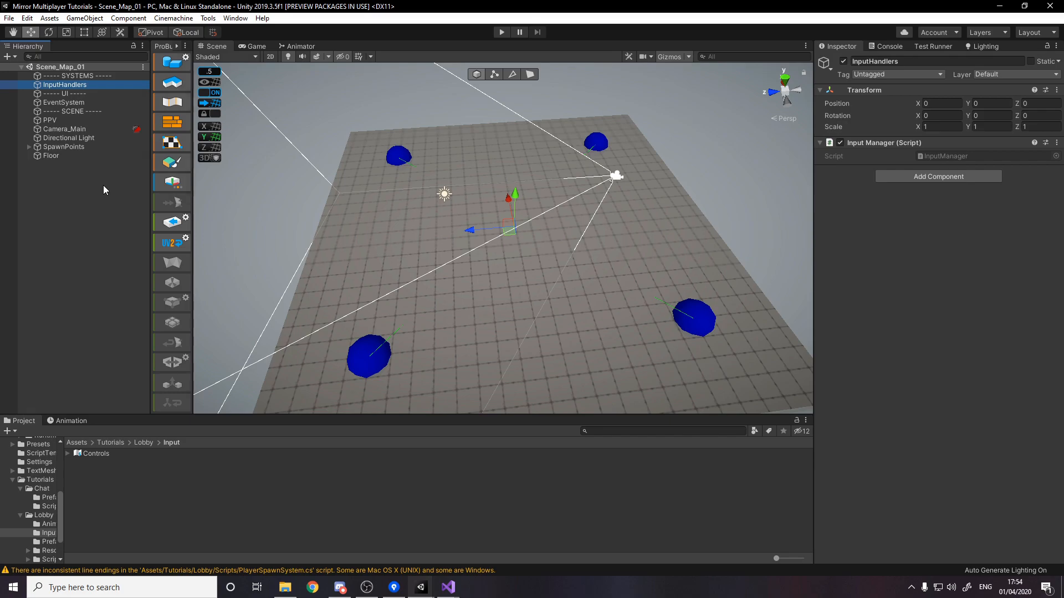
double_click(103, 497)
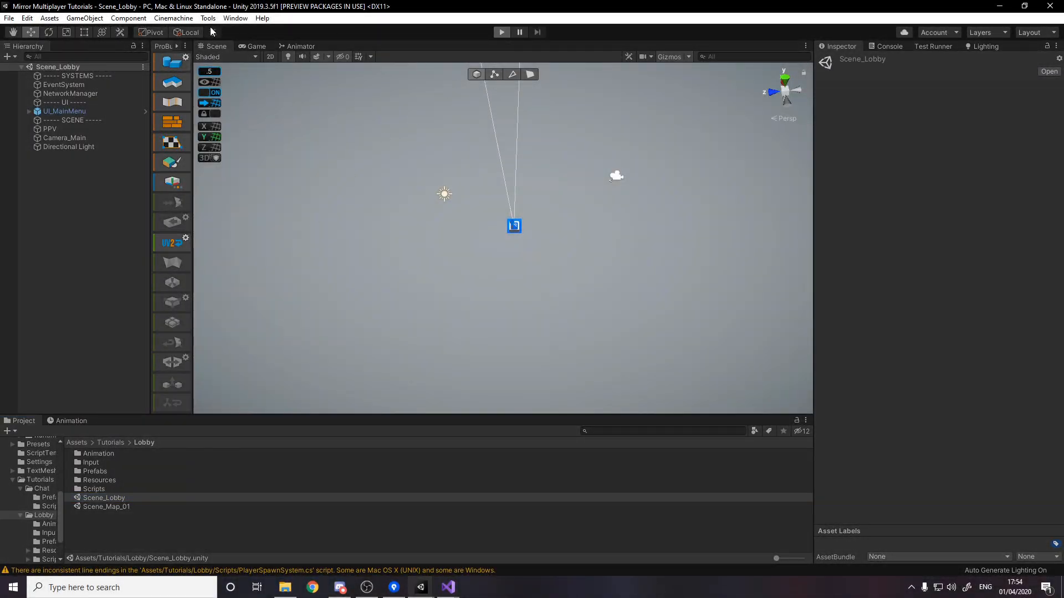
click(500, 32)
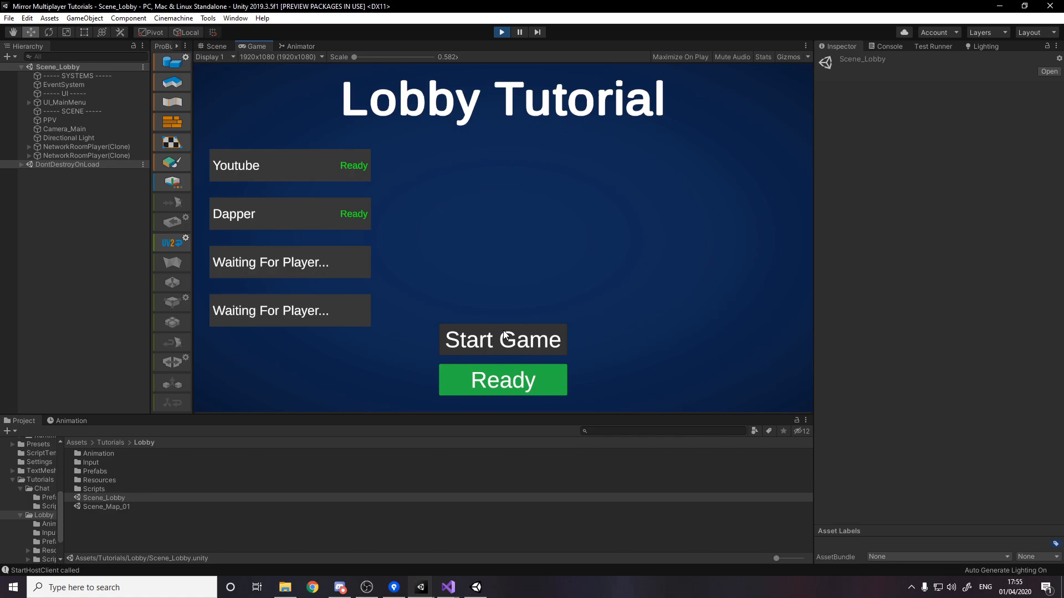
click(502, 339)
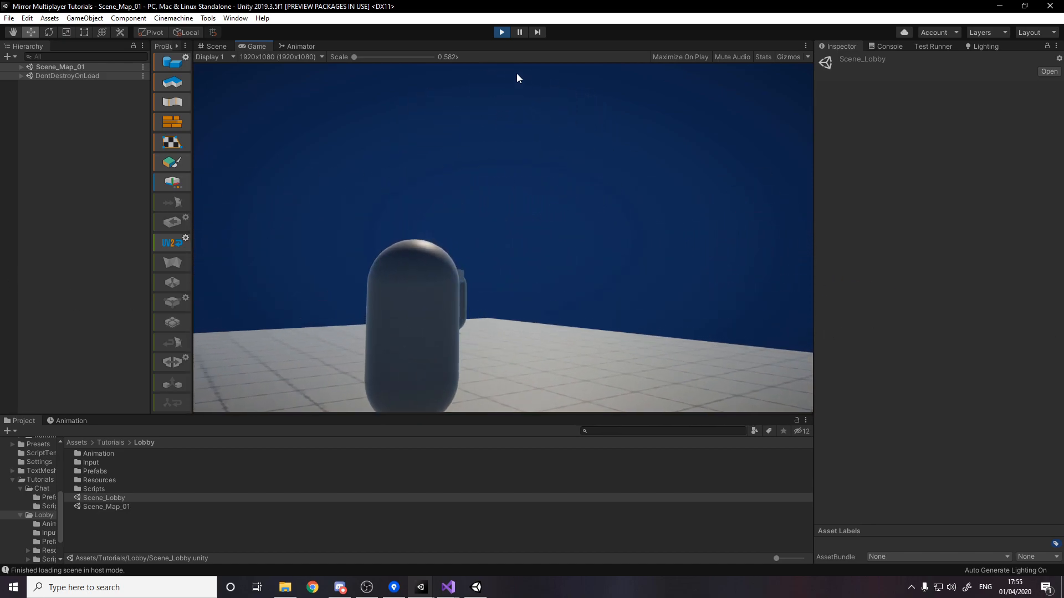
click(502, 32)
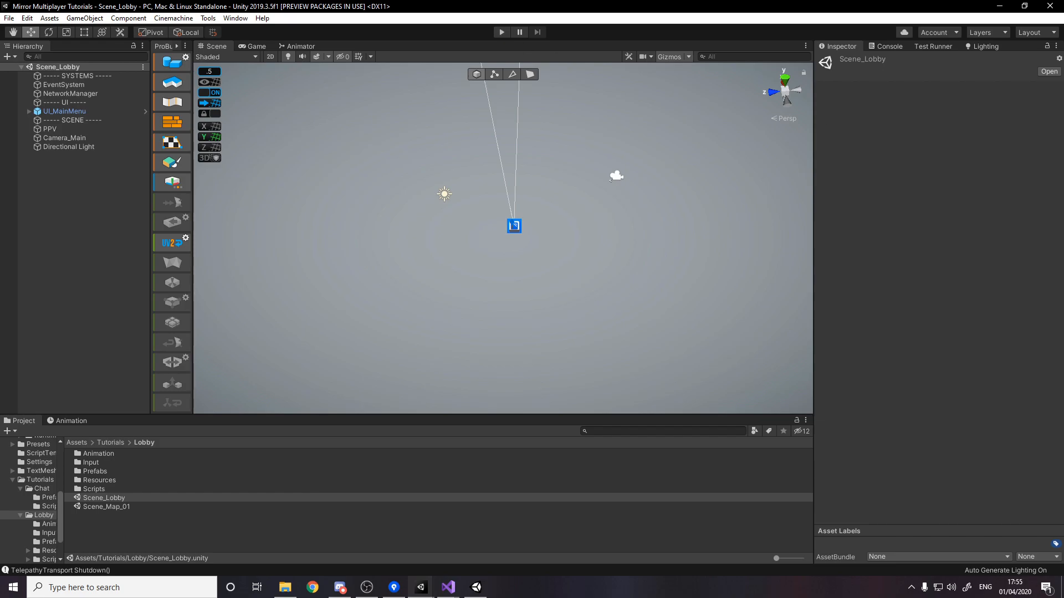
mouse_move(599, 52)
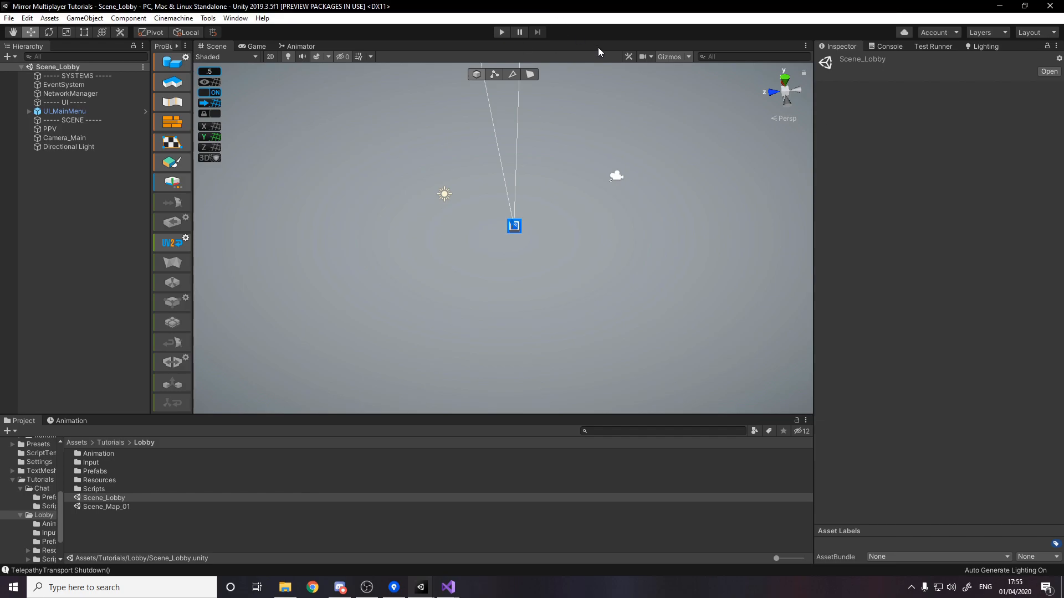